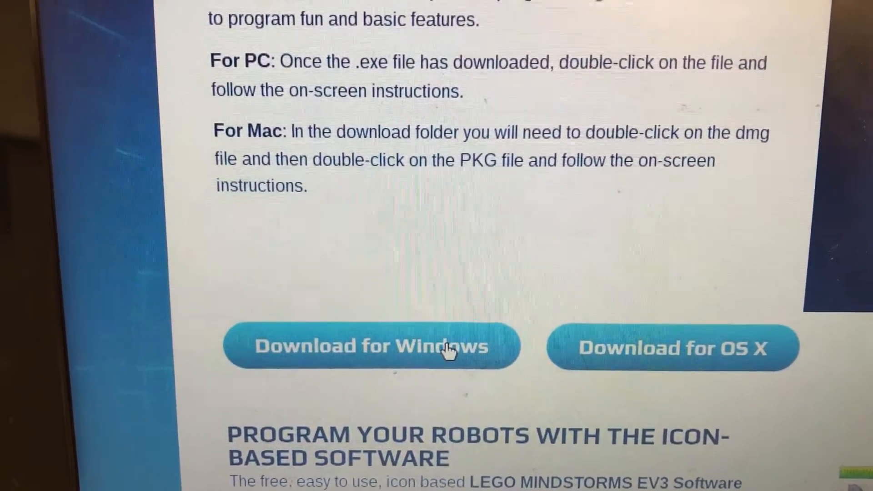
Scroll the download page and download the EV3 programming software for Windows
scroll("down", 3)
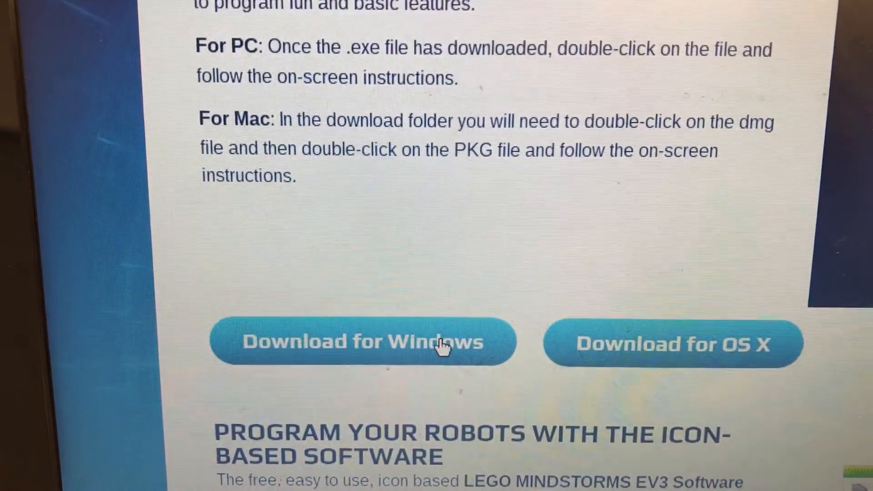
scroll("down", 3)
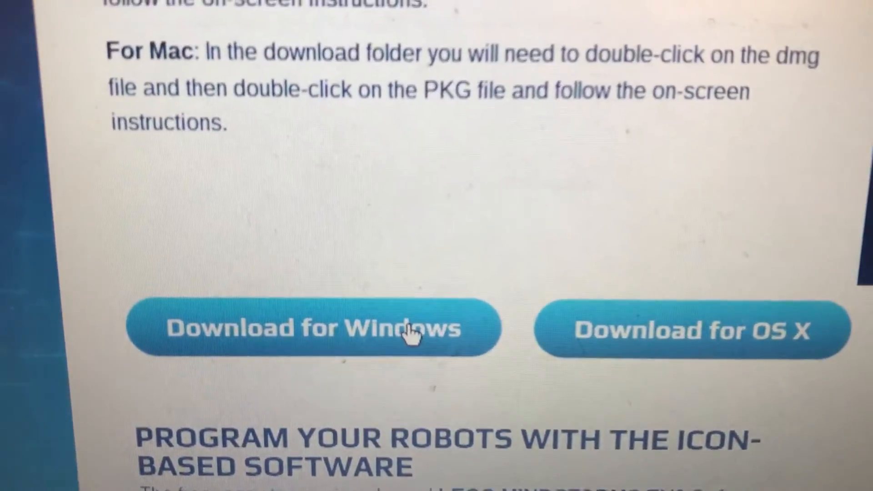
left_click(300, 328)
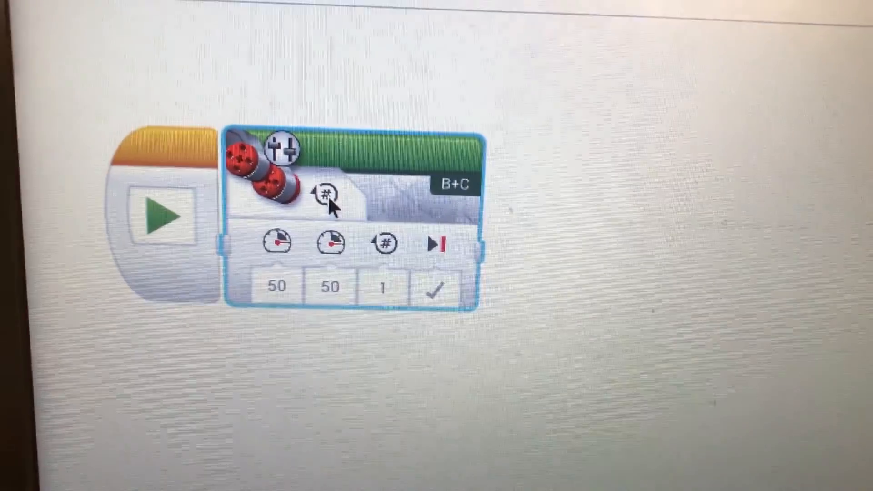
Show the mode list of the Move Tank block placed after the Start block
left_click(329, 195)
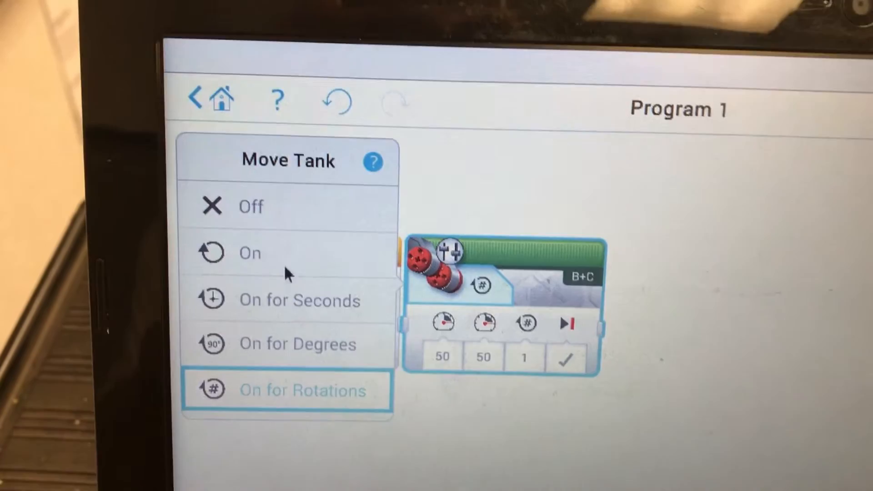
Switch Move Tank to On for Seconds and start editing its 1-second duration
left_click(299, 300)
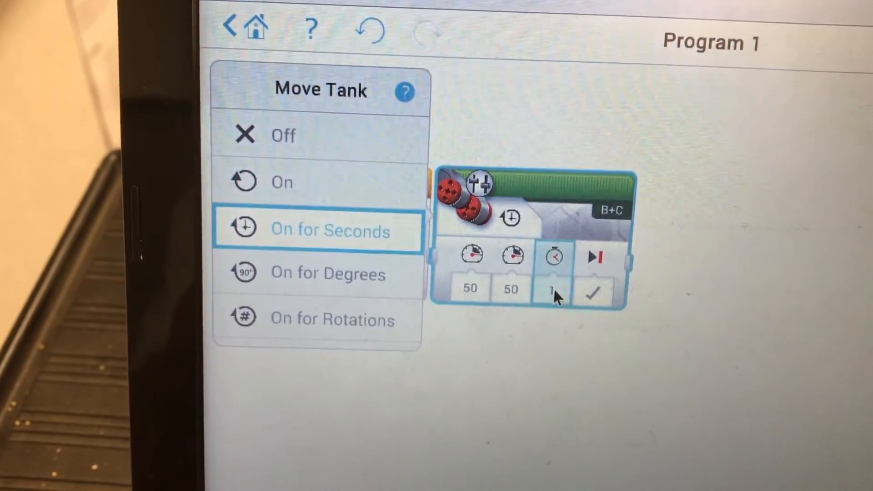
left_click(553, 288)
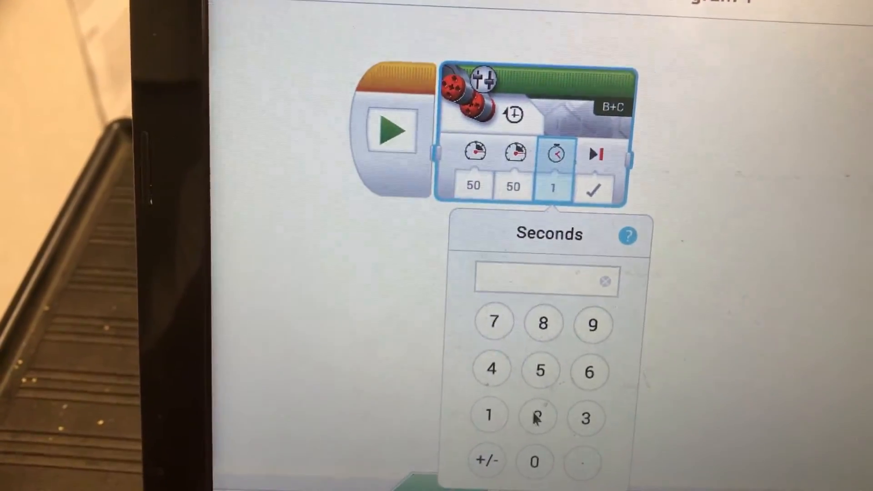